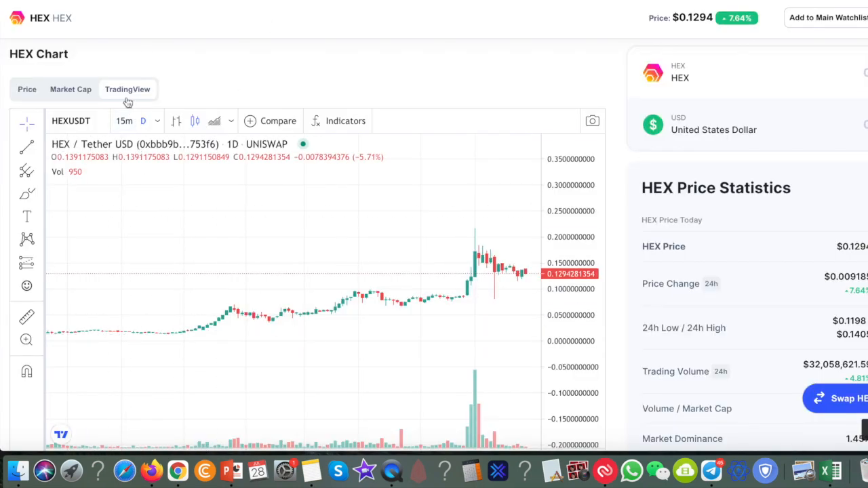
{"action": "mouse_move", "coordinate": [67, 335]}
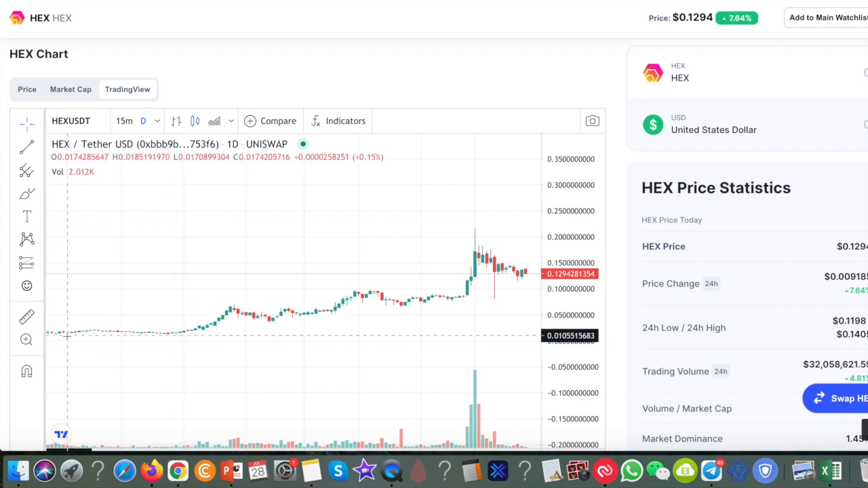
{"action": "mouse_move", "coordinate": [200, 332]}
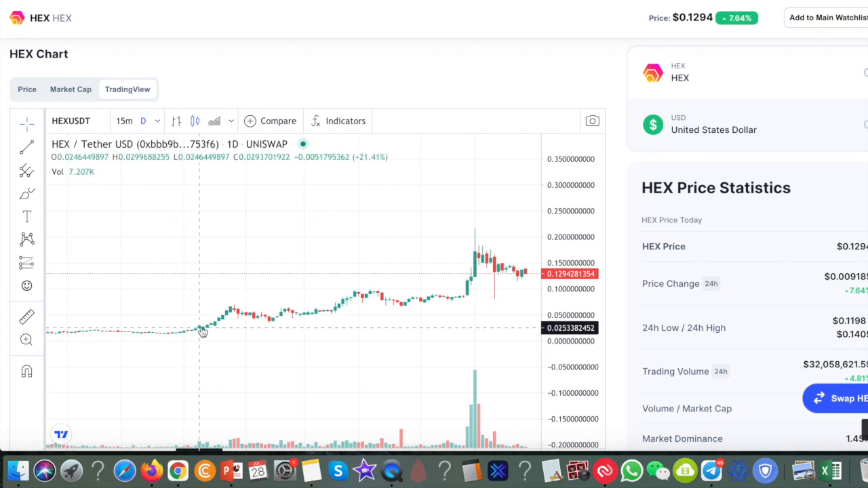
{"action": "mouse_move", "coordinate": [434, 304]}
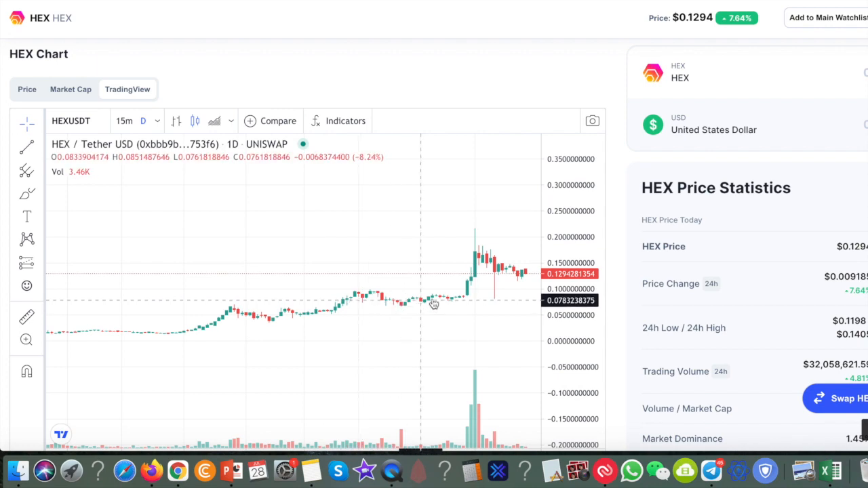
Step: Scroll the HEX.com landing page to reveal its Learn More, Buy and Stake options
{"action": "scroll", "scroll_direction": "up", "scroll_amount": 3}
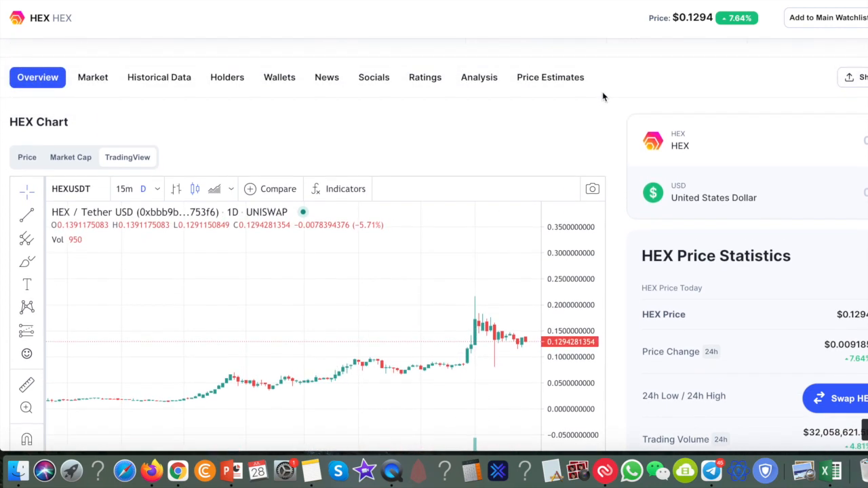
{"action": "scroll", "scroll_direction": "up", "scroll_amount": 3}
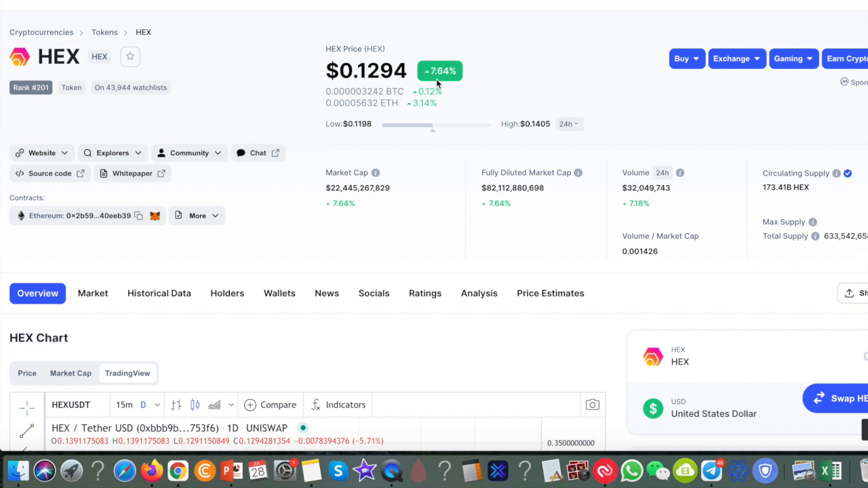
{"action": "scroll", "scroll_direction": "down", "scroll_amount": 3}
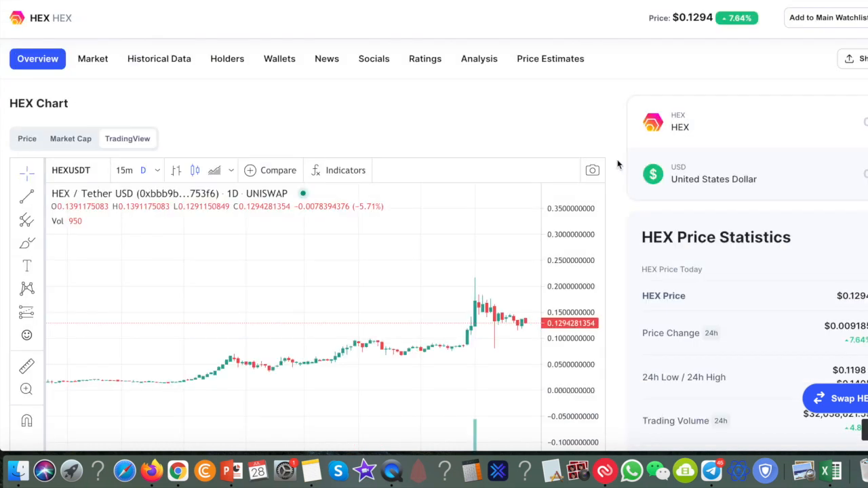
{"action": "mouse_move", "coordinate": [387, 330]}
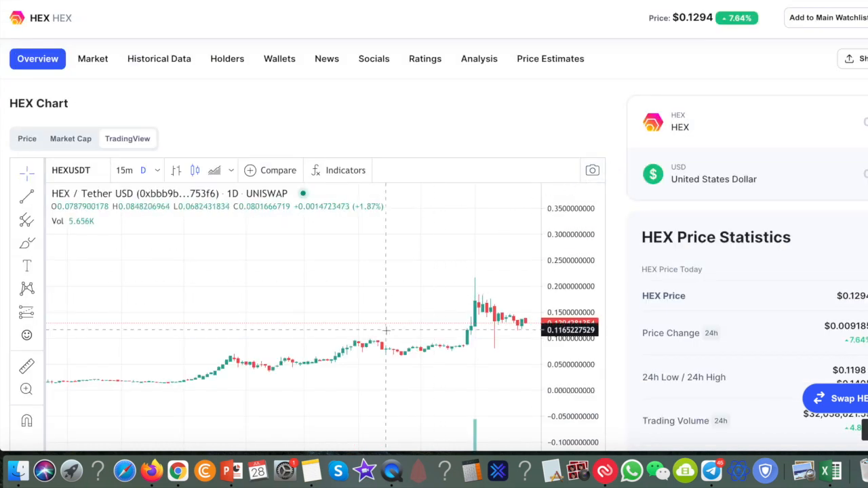
{"action": "mouse_move", "coordinate": [382, 346]}
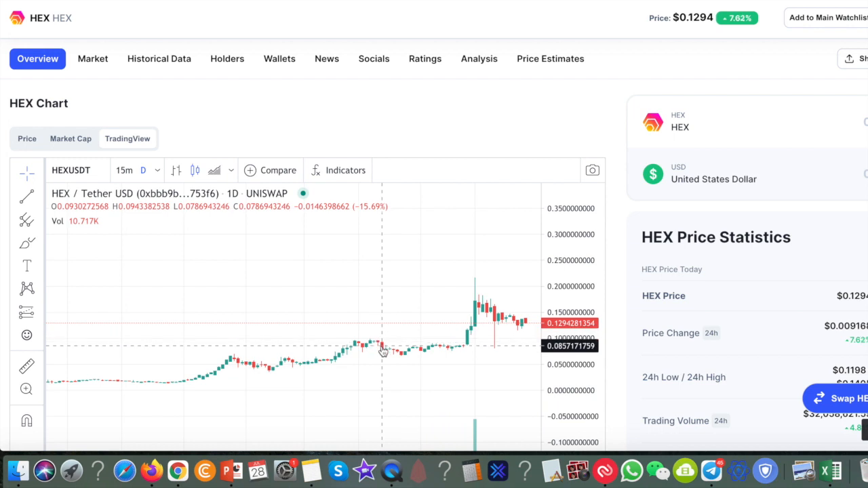
{"action": "mouse_move", "coordinate": [517, 297]}
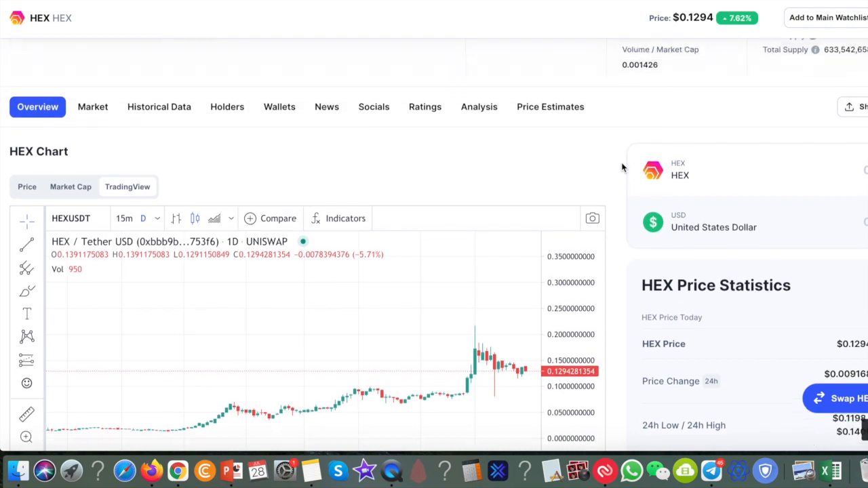
{"action": "scroll", "scroll_direction": "up", "scroll_amount": 3}
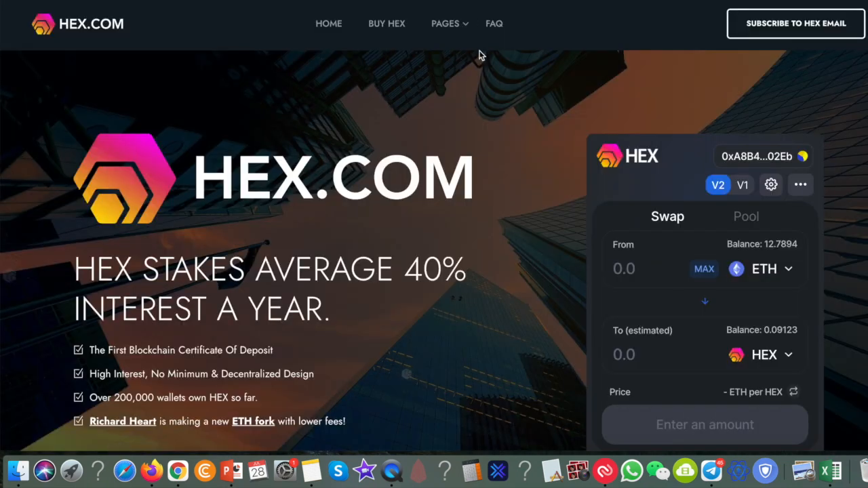
{"action": "mouse_move", "coordinate": [483, 63]}
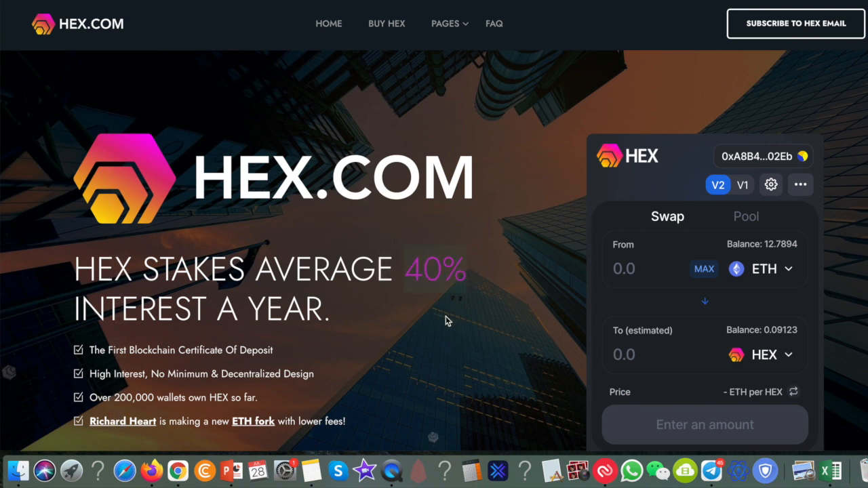
{"action": "scroll", "scroll_direction": "down", "scroll_amount": 3}
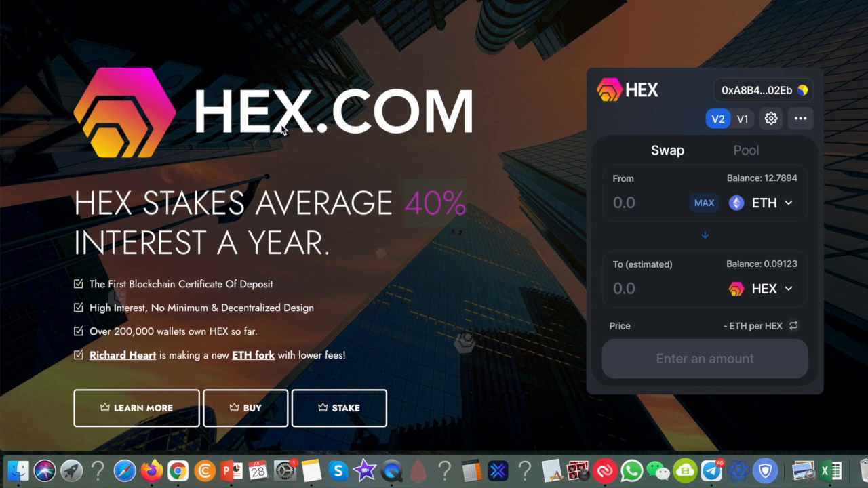
{"action": "mouse_move", "coordinate": [112, 346]}
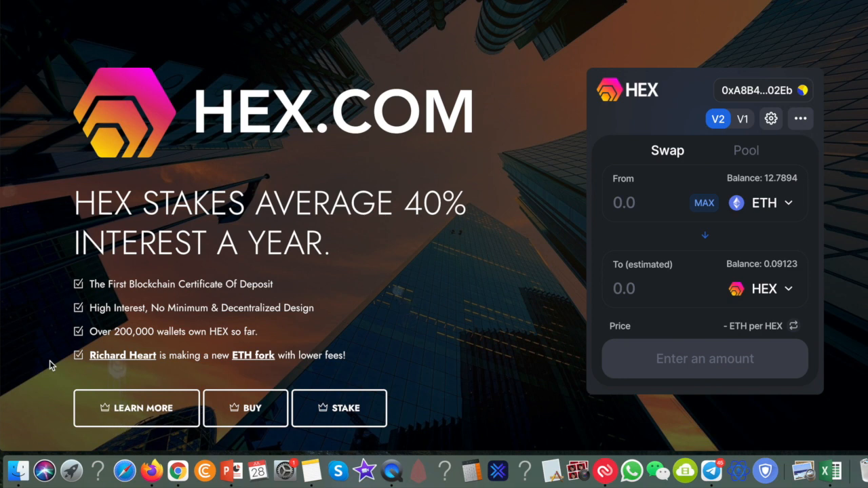
{"action": "mouse_move", "coordinate": [119, 358]}
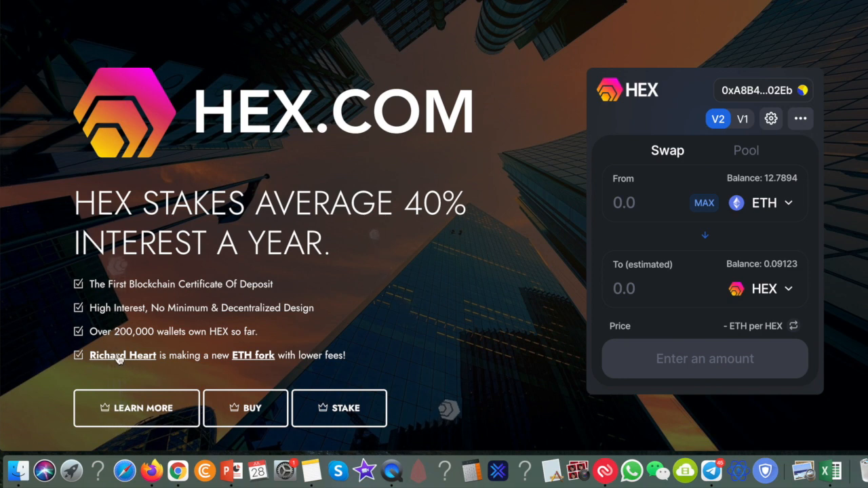
{"action": "mouse_move", "coordinate": [256, 369]}
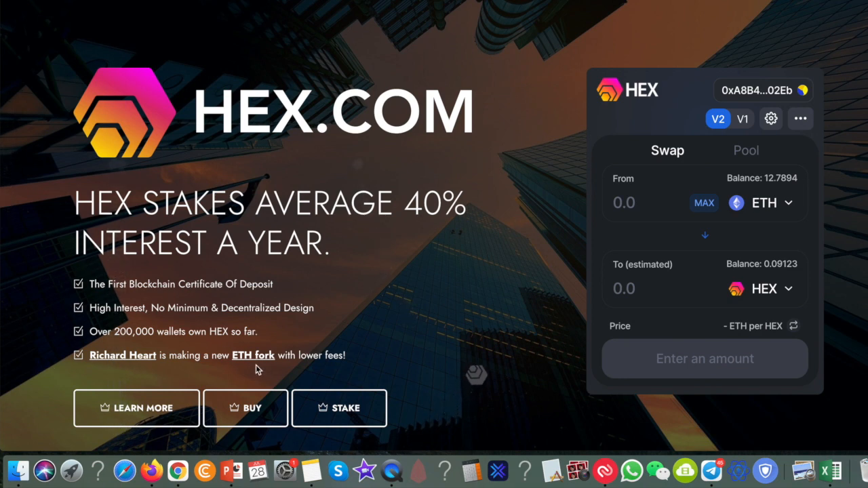
{"action": "mouse_move", "coordinate": [265, 368]}
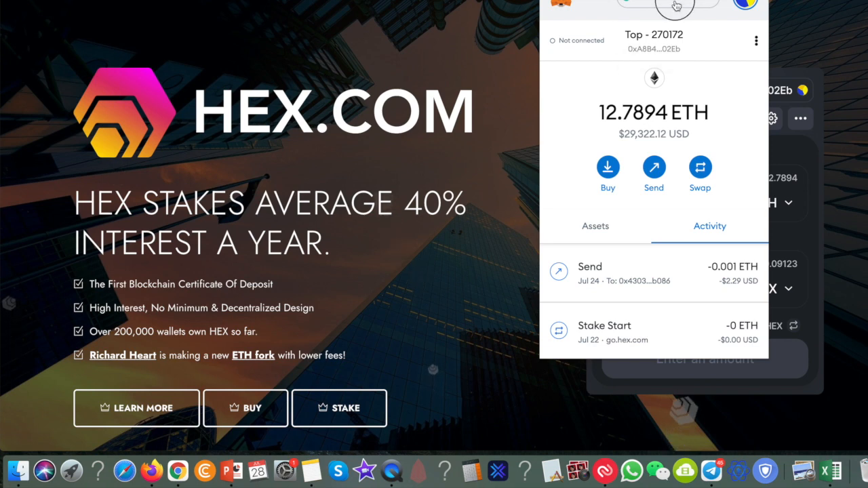
{"action": "left_click", "coordinate": [667, 5]}
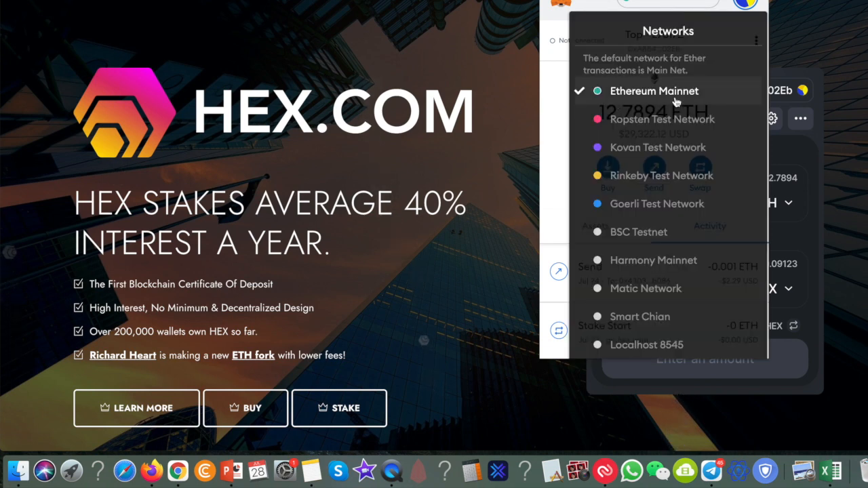
{"action": "scroll", "scroll_direction": "down", "scroll_amount": 3}
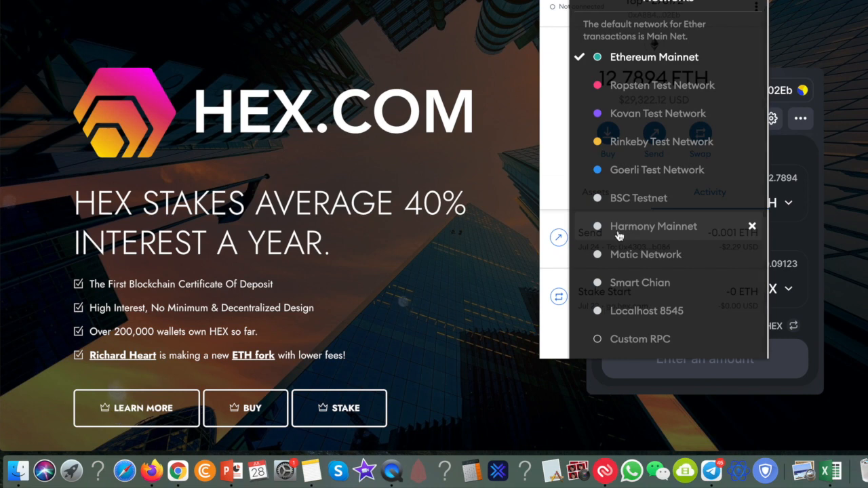
{"action": "mouse_move", "coordinate": [657, 273]}
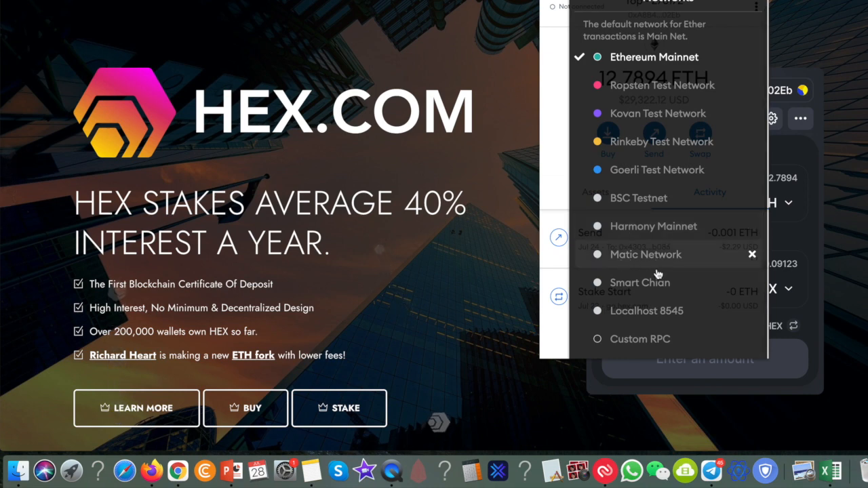
{"action": "mouse_move", "coordinate": [716, 12]}
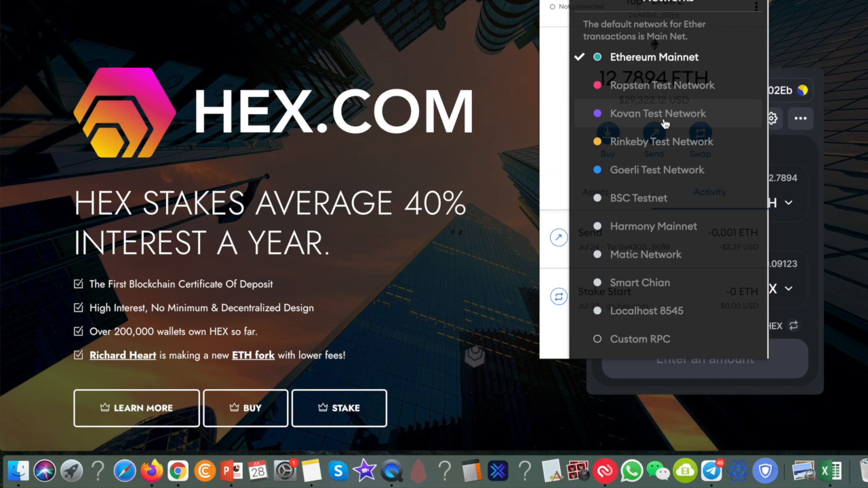
{"action": "mouse_move", "coordinate": [658, 249]}
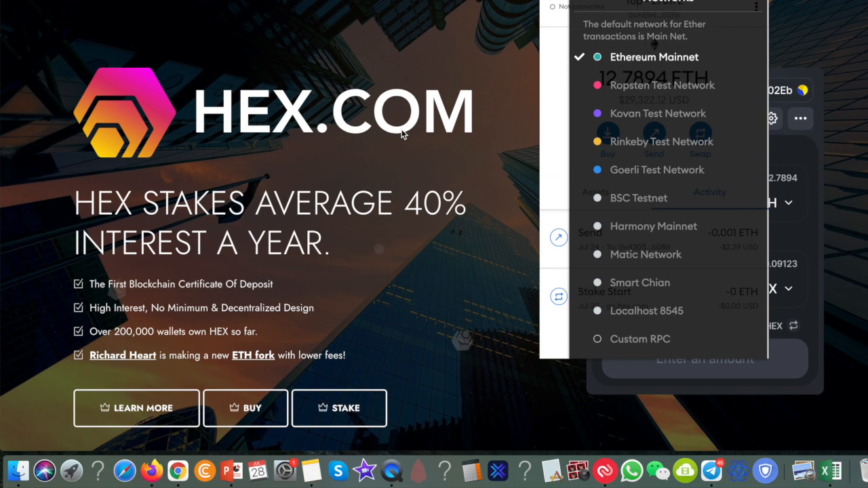
{"action": "mouse_move", "coordinate": [671, 64]}
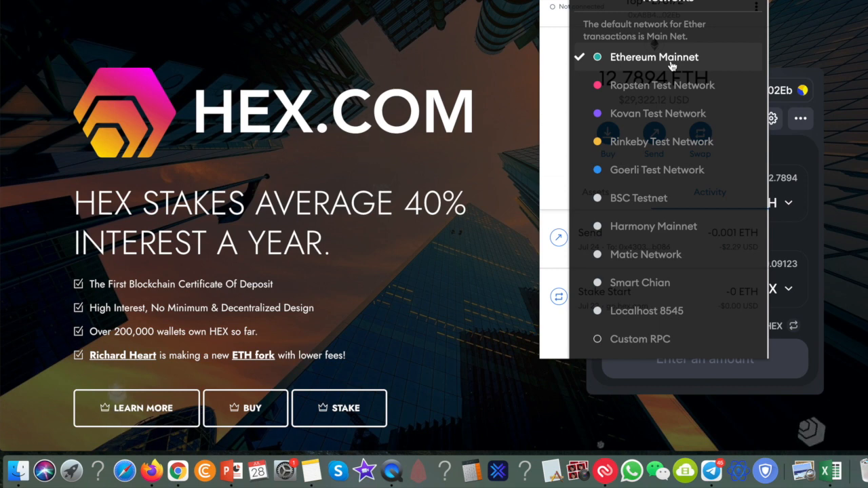
{"action": "left_click", "coordinate": [653, 57]}
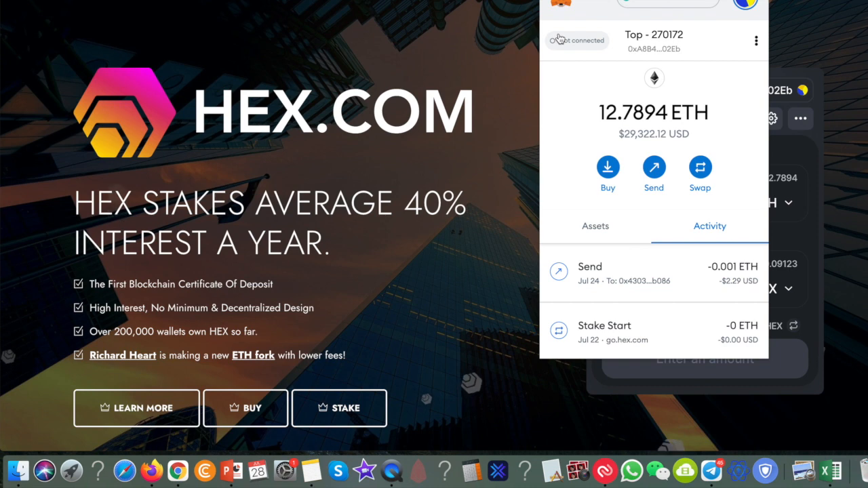
{"action": "mouse_move", "coordinate": [730, 143]}
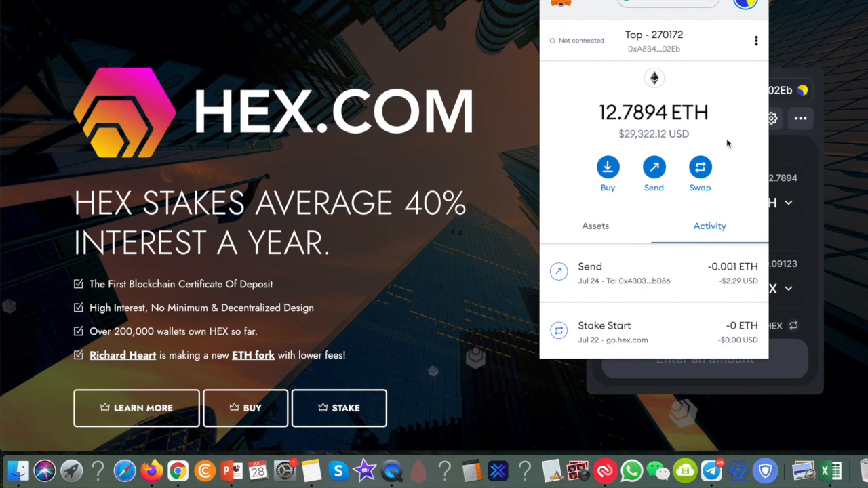
{"action": "mouse_move", "coordinate": [625, 264]}
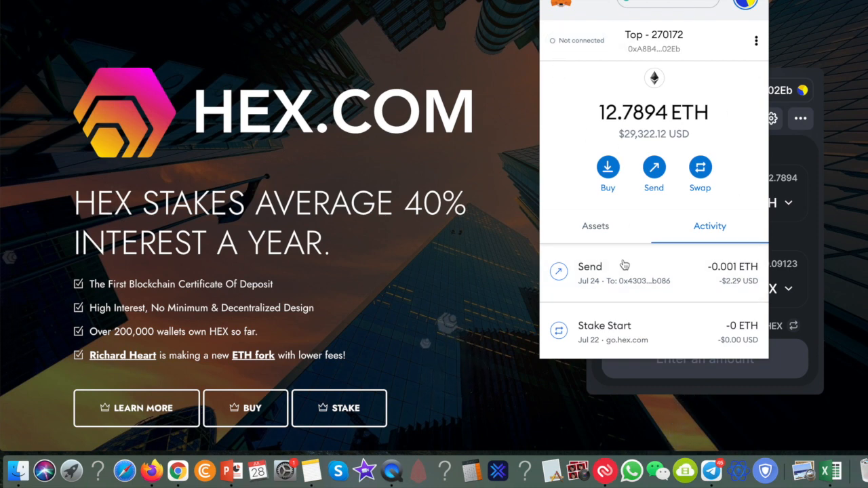
Step: Show MetaMask's Assets tab with 12.7894 ETH and 0 CND, keeping Ethereum Mainnet
{"action": "left_click", "coordinate": [595, 226]}
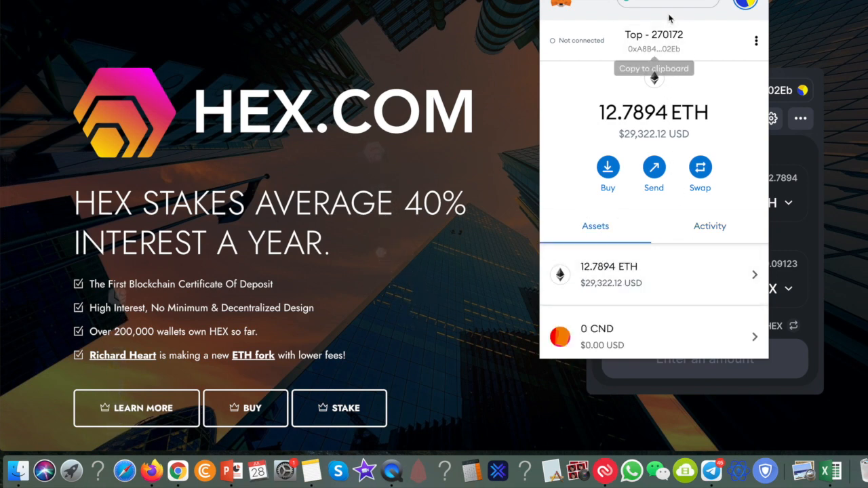
{"action": "mouse_move", "coordinate": [729, 6]}
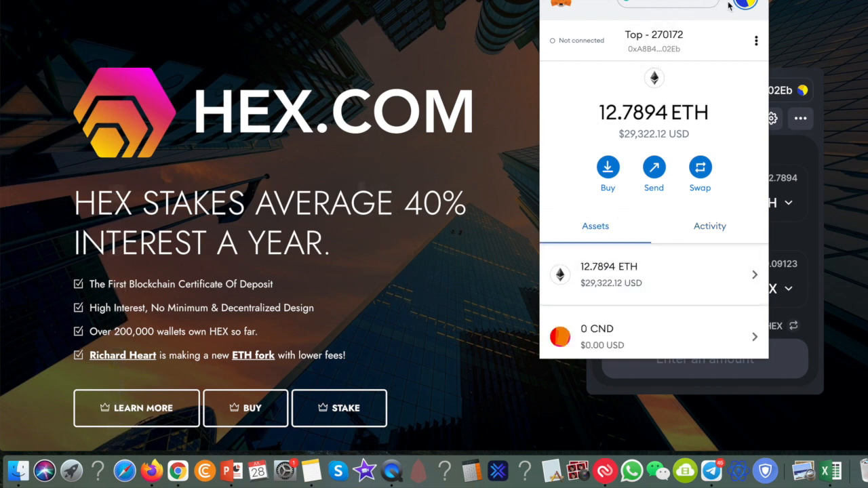
{"action": "mouse_move", "coordinate": [730, 127]}
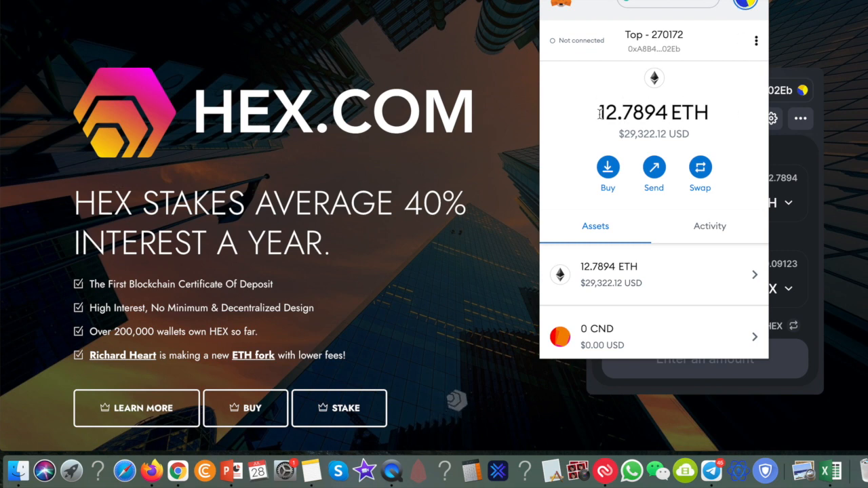
{"action": "mouse_move", "coordinate": [672, 113]}
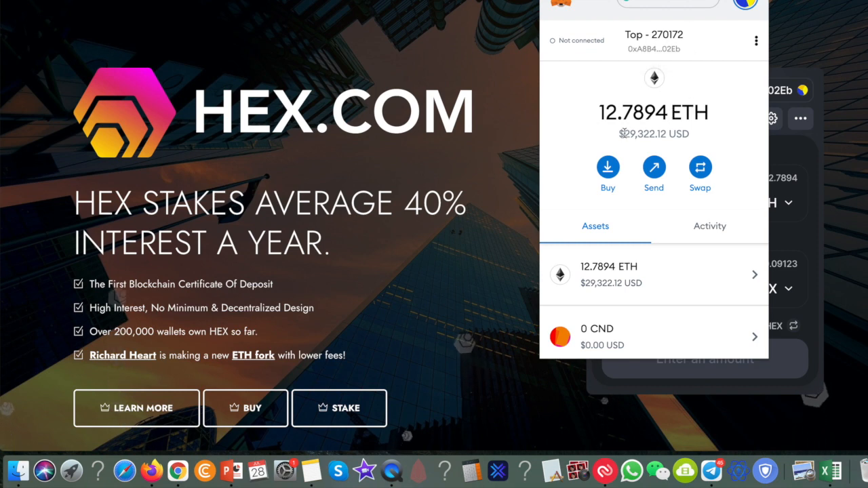
{"action": "mouse_move", "coordinate": [662, 135]}
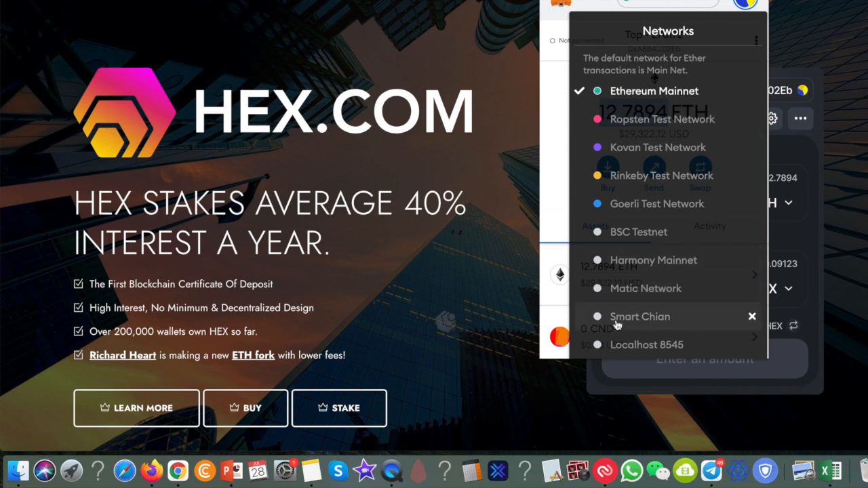
{"action": "mouse_move", "coordinate": [656, 325]}
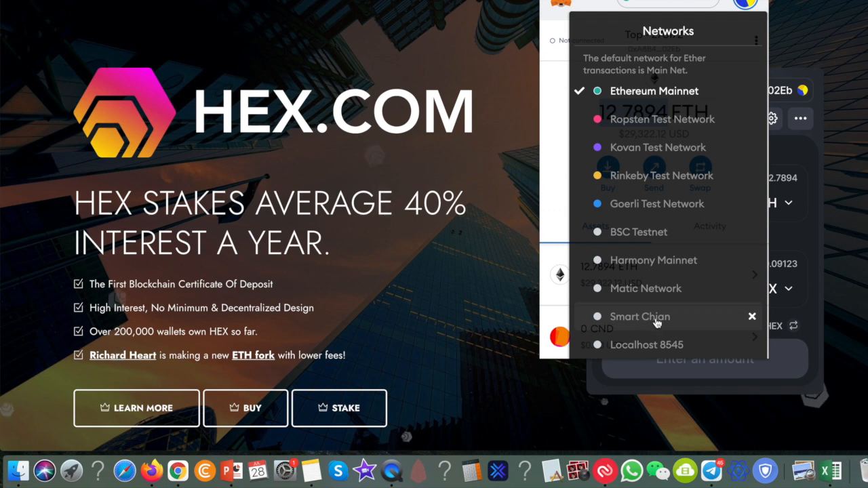
{"action": "left_click", "coordinate": [752, 316]}
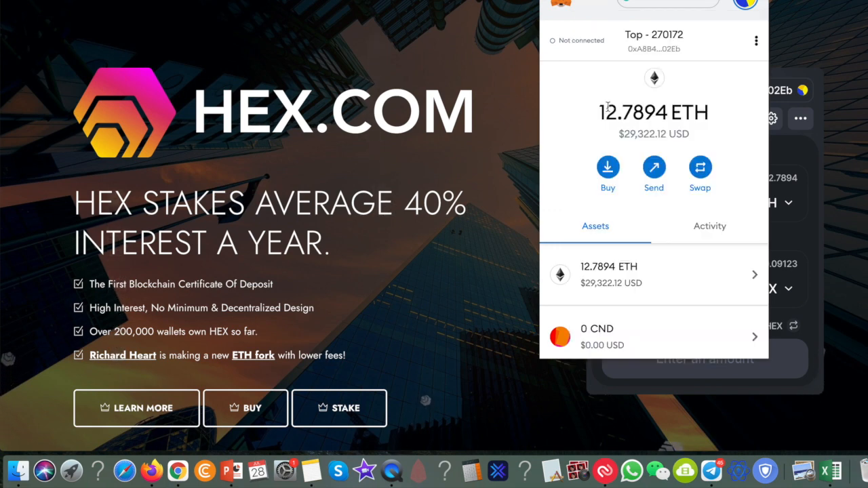
{"action": "mouse_move", "coordinate": [676, 114]}
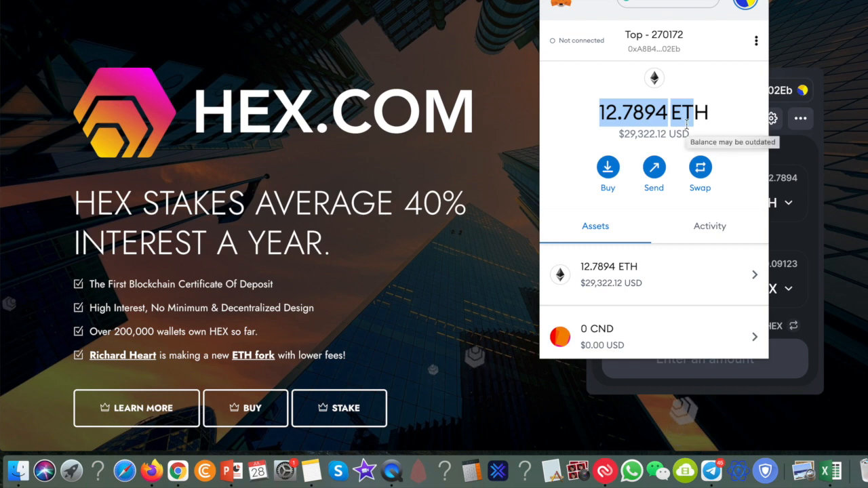
Step: Scroll MetaMask's asset list through USDC, KINE, BNB, UNI and 26.525 SUPER
{"action": "scroll", "scroll_direction": "down", "scroll_amount": 3}
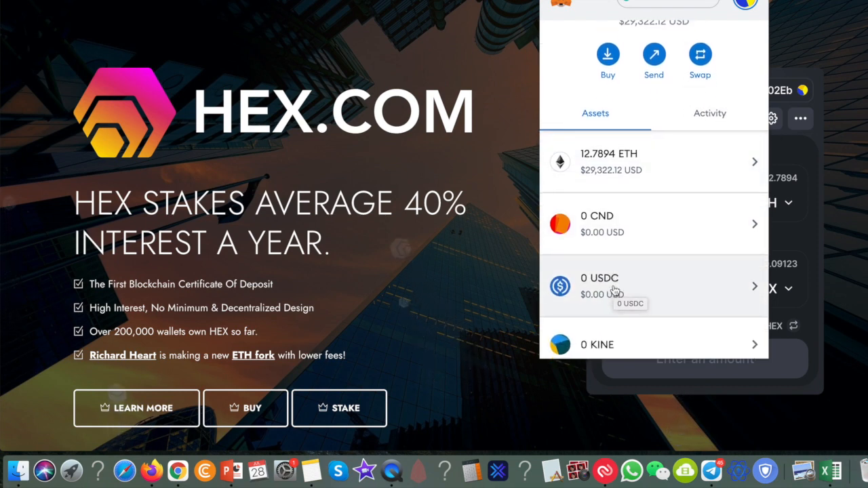
{"action": "scroll", "scroll_direction": "down", "scroll_amount": 3}
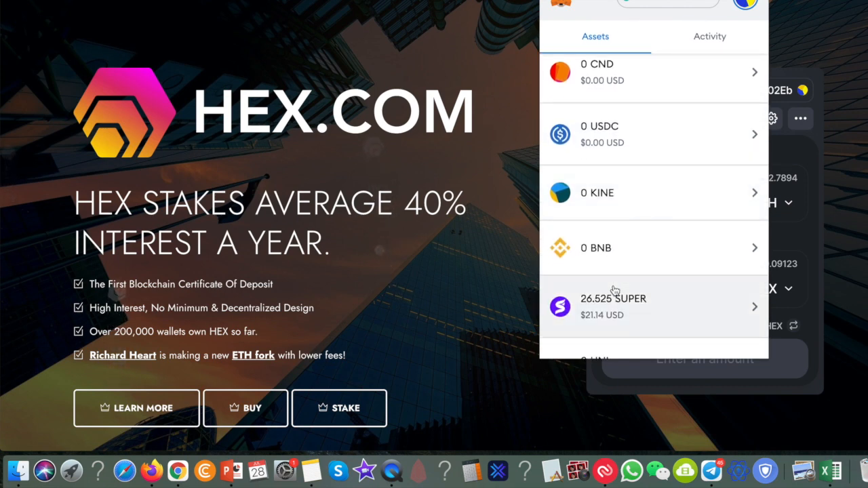
{"action": "scroll", "scroll_direction": "down", "scroll_amount": 3}
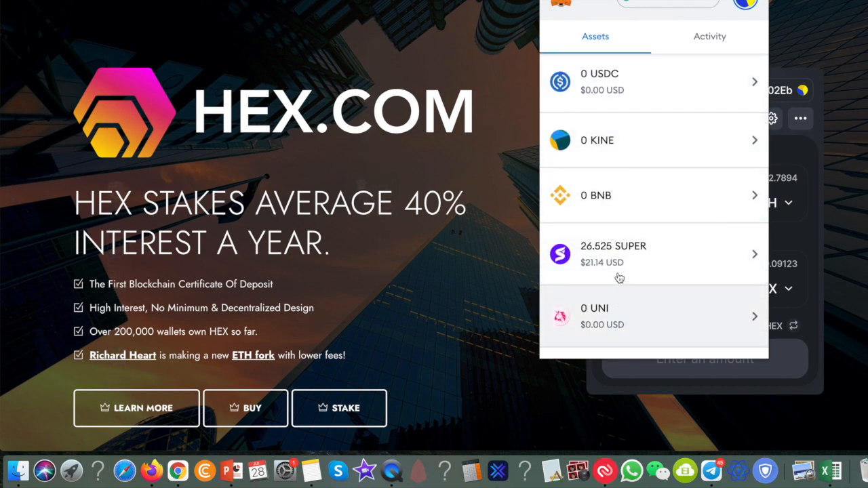
{"action": "scroll", "scroll_direction": "up", "scroll_amount": 3}
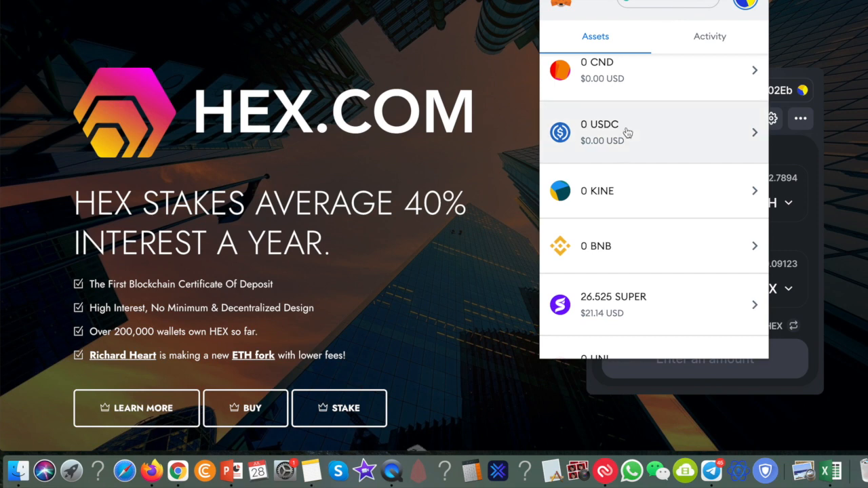
{"action": "scroll", "scroll_direction": "up", "scroll_amount": 3}
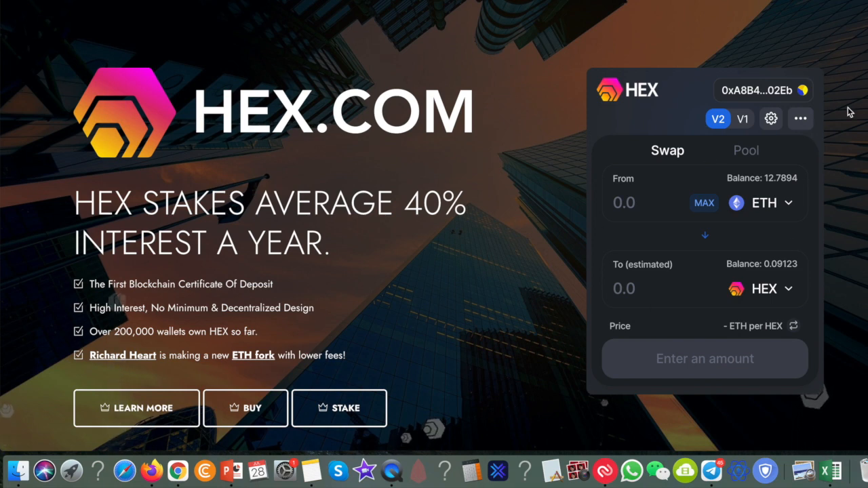
{"action": "mouse_move", "coordinate": [709, 256]}
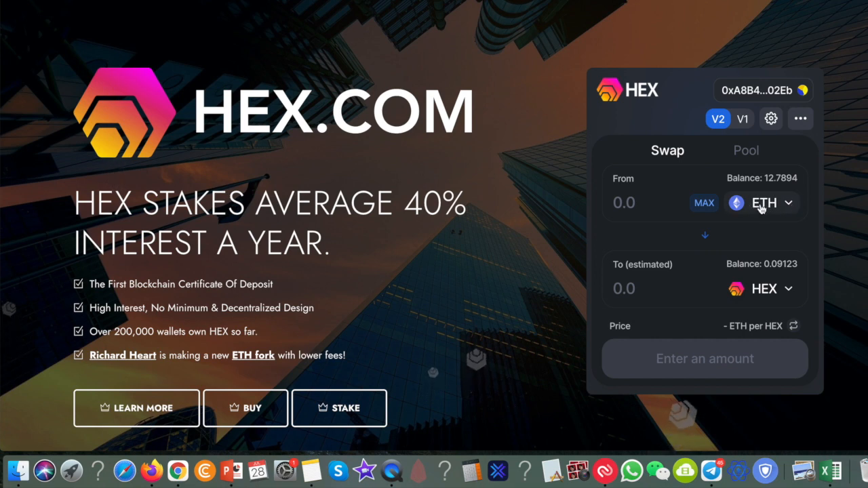
{"action": "mouse_move", "coordinate": [769, 320]}
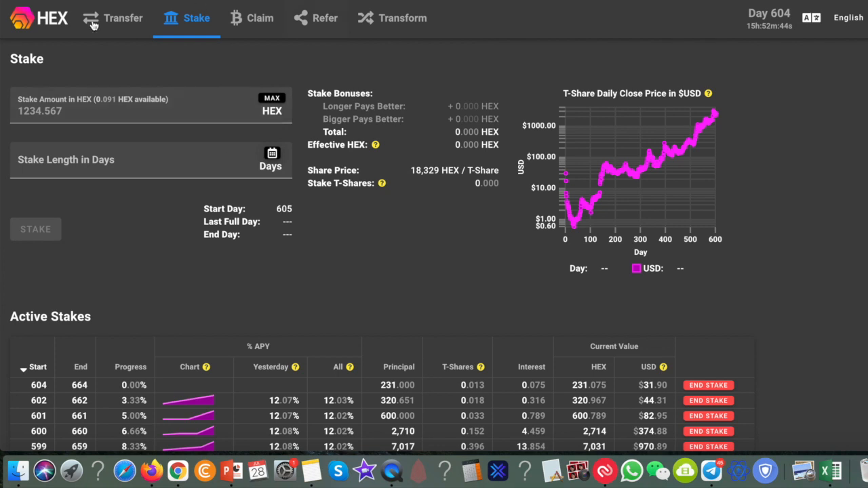
{"action": "mouse_move", "coordinate": [459, 202]}
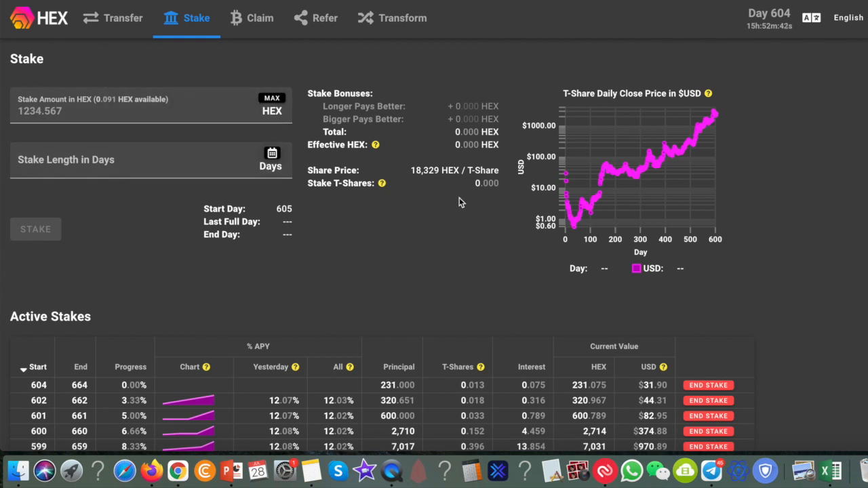
{"action": "mouse_move", "coordinate": [712, 277]}
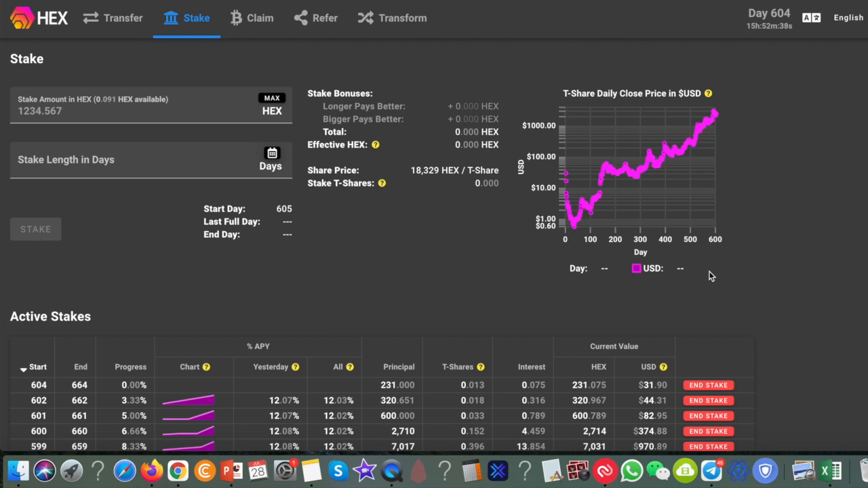
{"action": "mouse_move", "coordinate": [312, 215]}
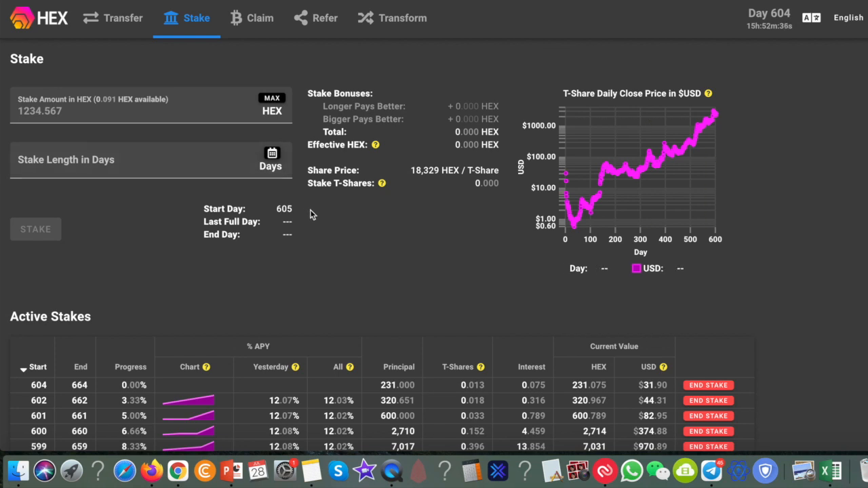
{"action": "mouse_move", "coordinate": [331, 236]}
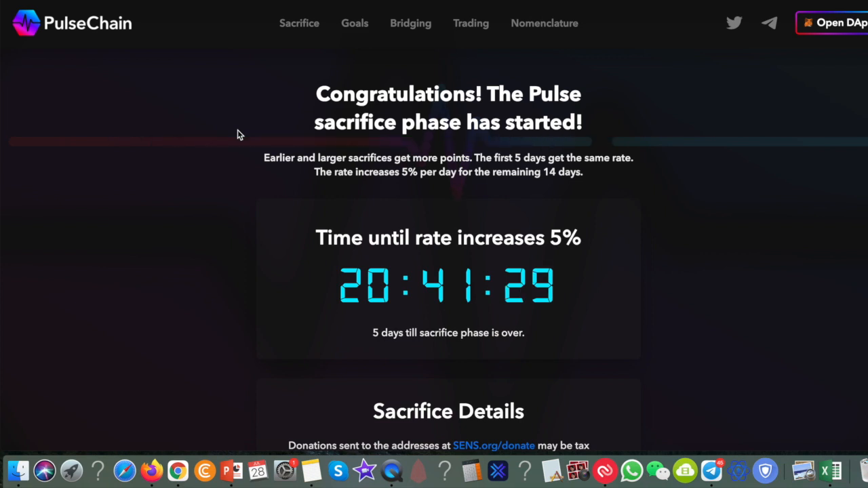
{"action": "scroll", "scroll_direction": "down", "scroll_amount": 3}
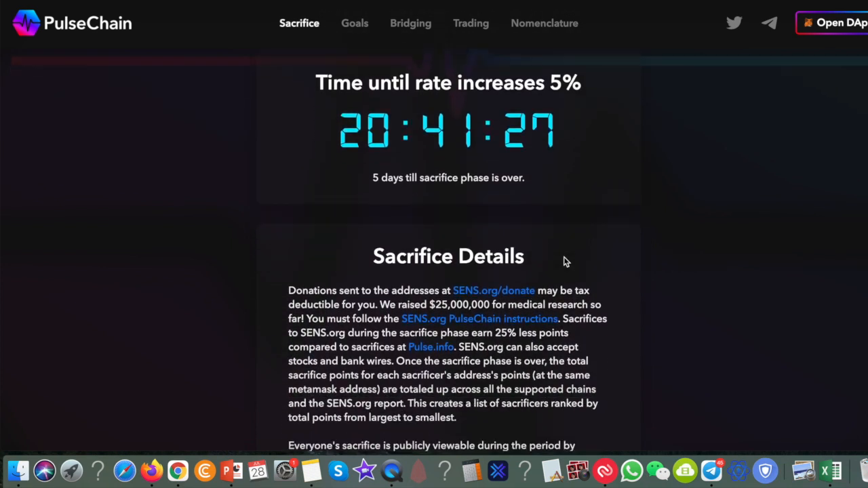
{"action": "scroll", "scroll_direction": "down", "scroll_amount": 3}
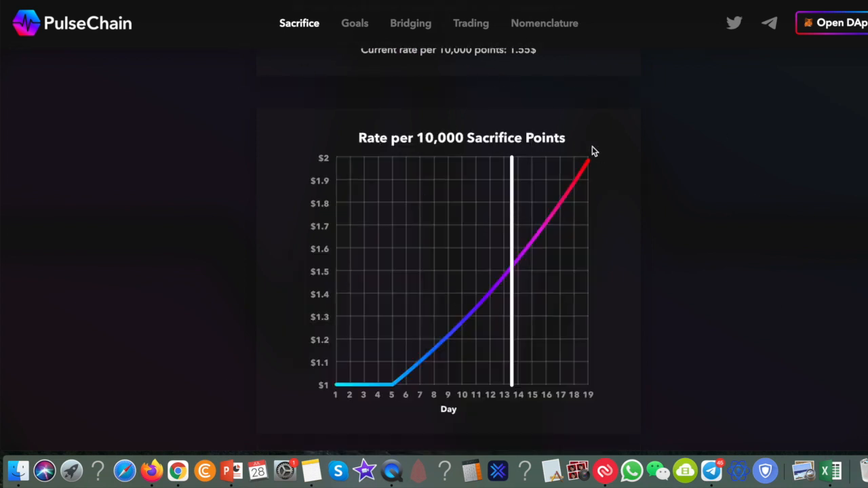
{"action": "mouse_move", "coordinate": [115, 51]}
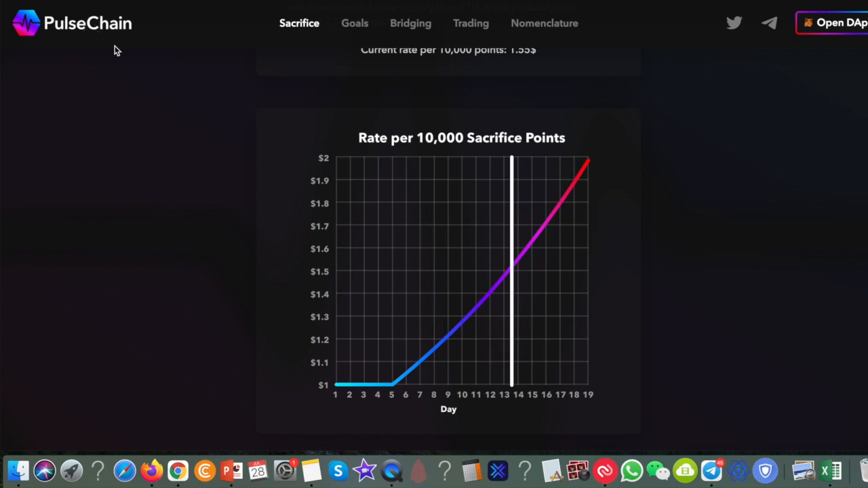
{"action": "mouse_move", "coordinate": [401, 357]}
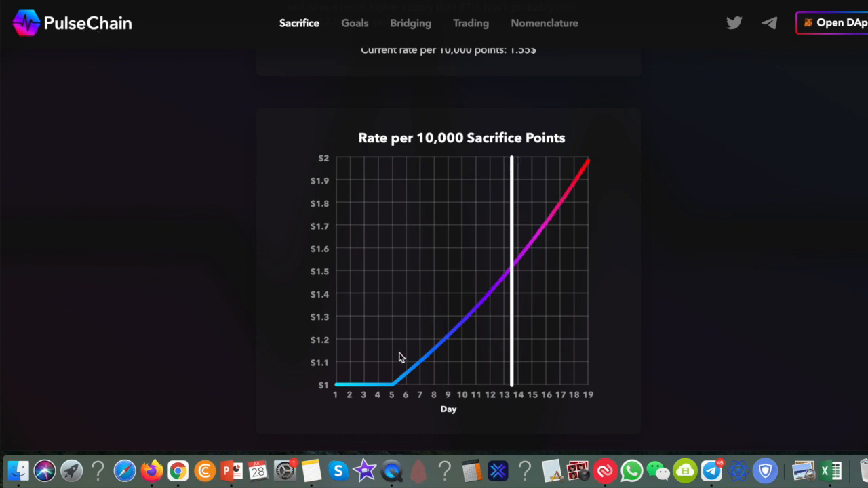
{"action": "mouse_move", "coordinate": [435, 145]}
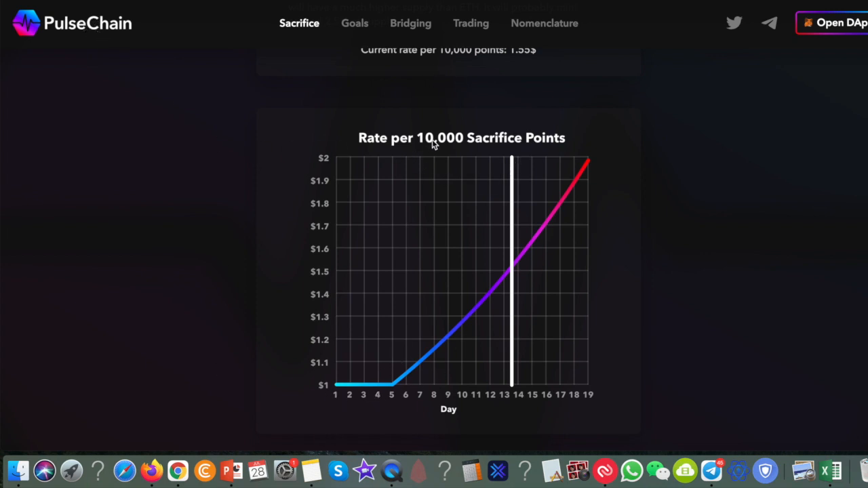
{"action": "mouse_move", "coordinate": [491, 148]}
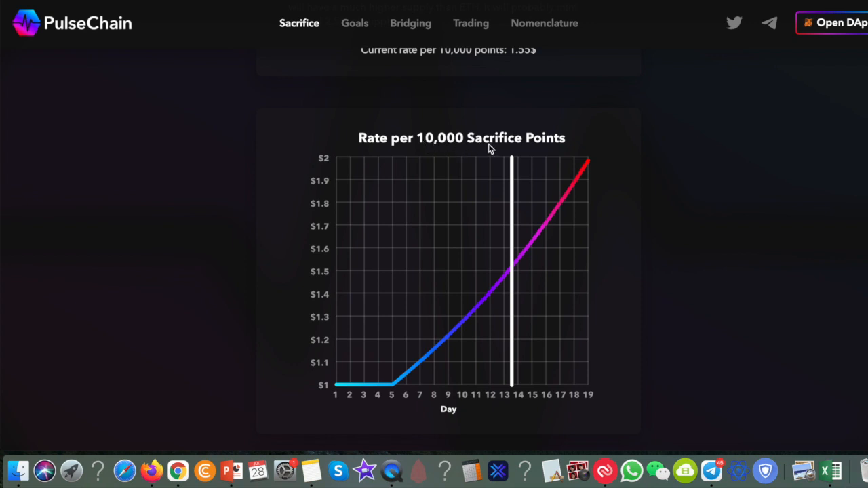
{"action": "mouse_move", "coordinate": [339, 409]}
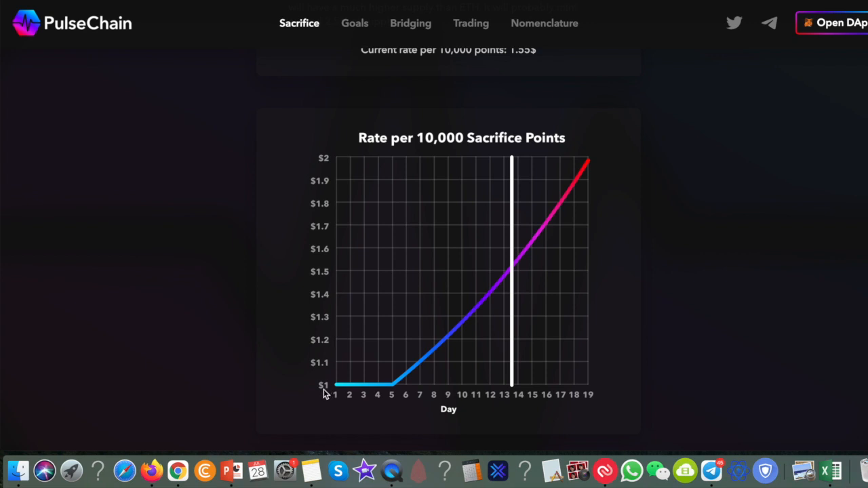
{"action": "mouse_move", "coordinate": [452, 247]}
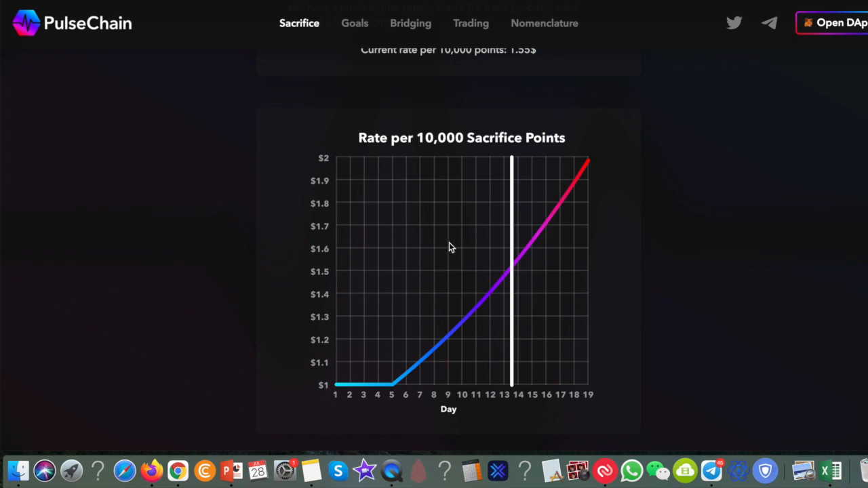
{"action": "mouse_move", "coordinate": [455, 150]}
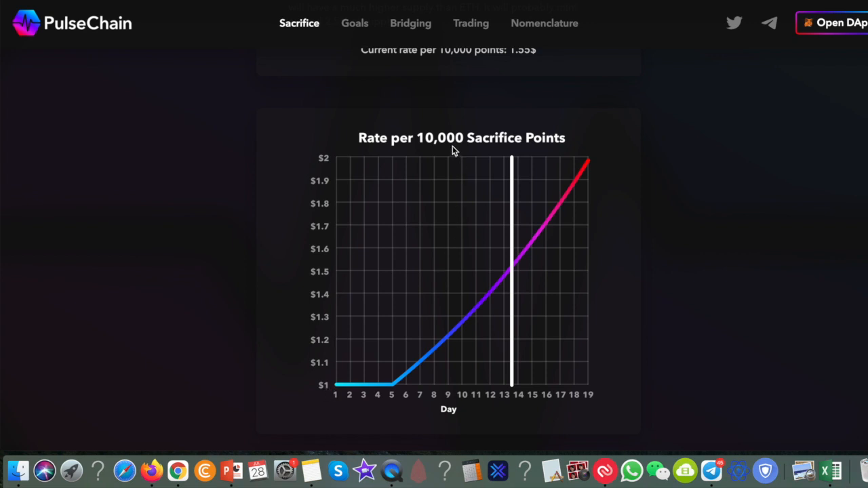
{"action": "mouse_move", "coordinate": [516, 401]}
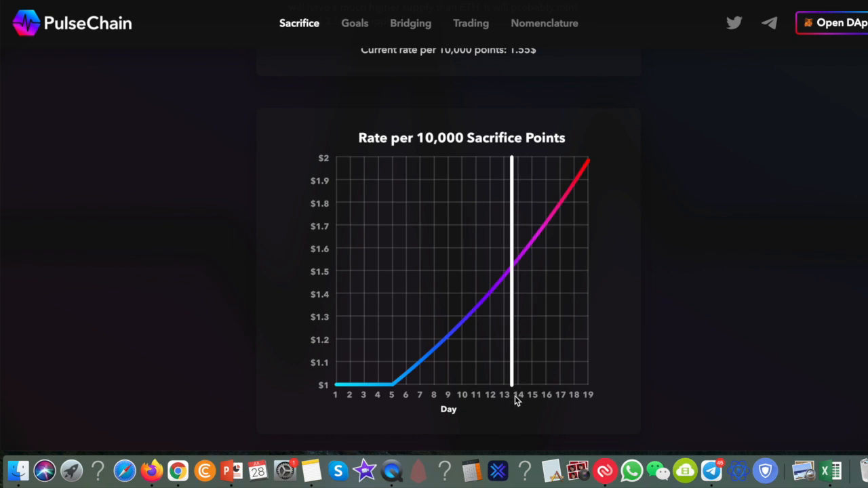
{"action": "mouse_move", "coordinate": [514, 278]}
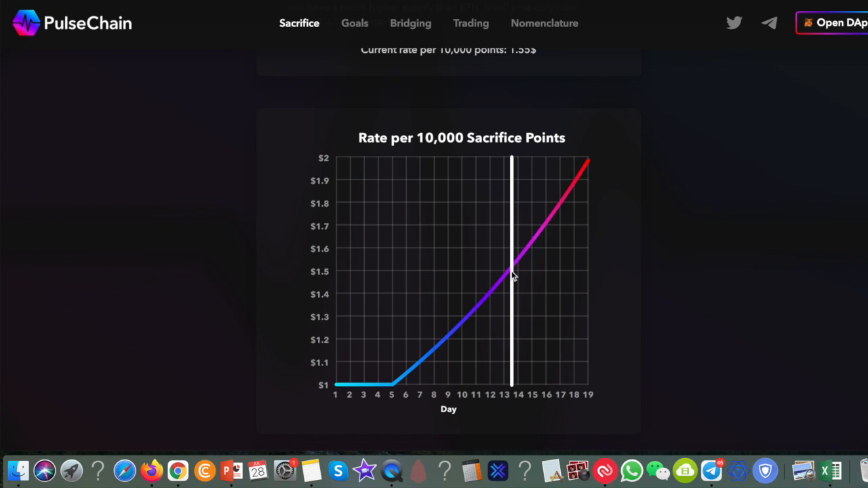
{"action": "mouse_move", "coordinate": [626, 198]}
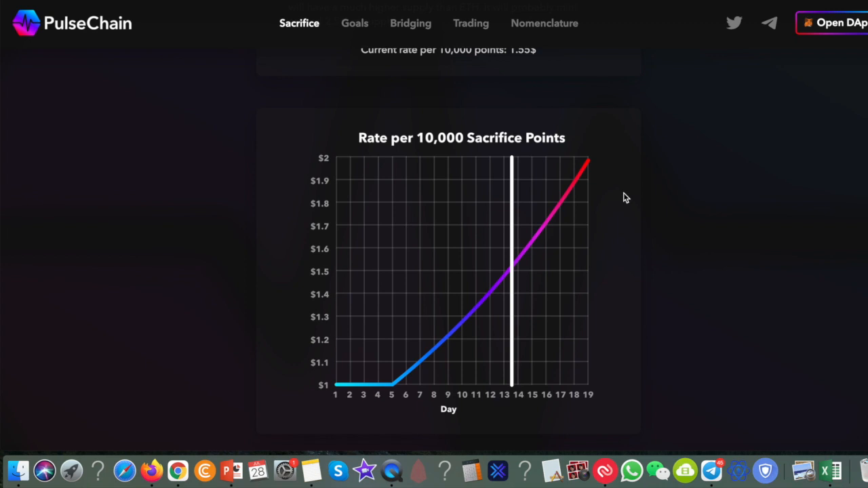
{"action": "mouse_move", "coordinate": [514, 160]}
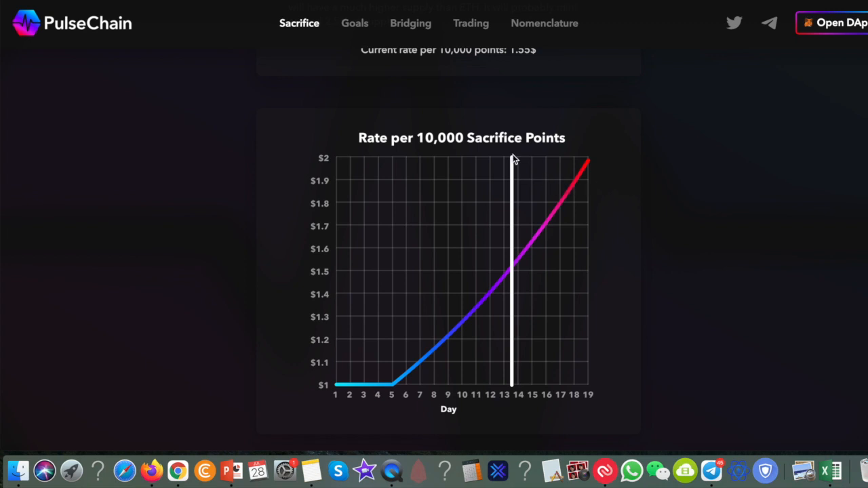
{"action": "mouse_move", "coordinate": [548, 171]}
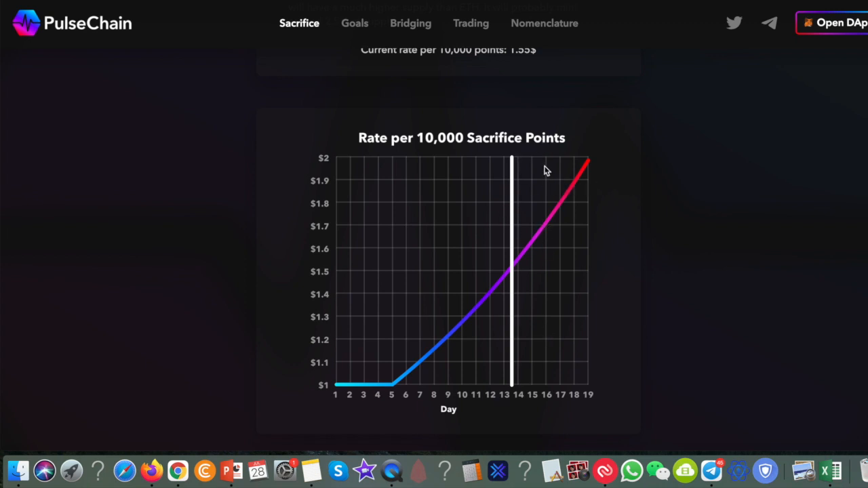
{"action": "mouse_move", "coordinate": [466, 144]}
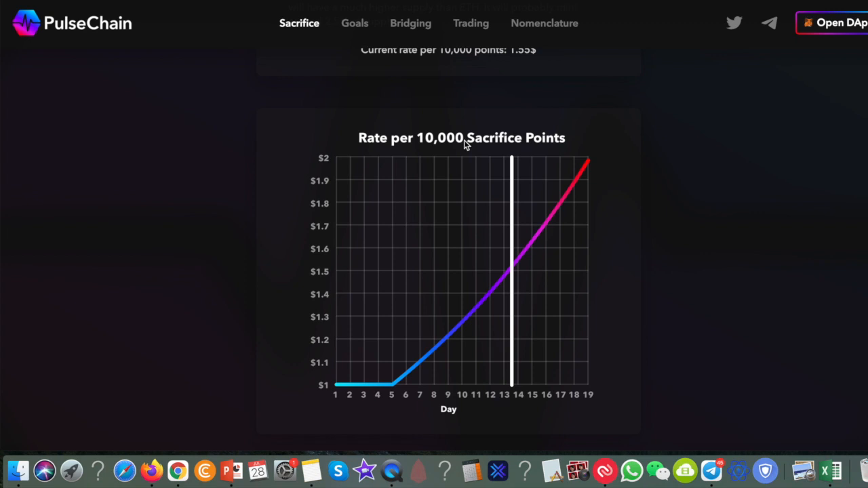
{"action": "scroll", "scroll_direction": "up", "scroll_amount": 3}
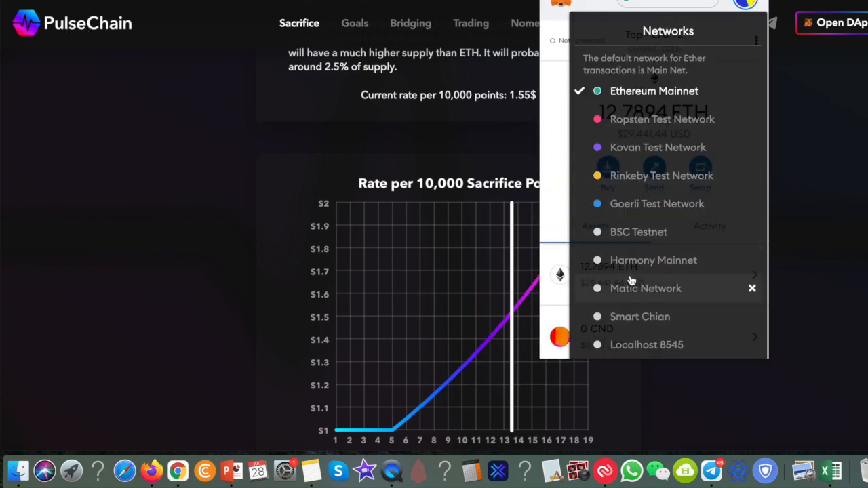
{"action": "mouse_move", "coordinate": [132, 53]}
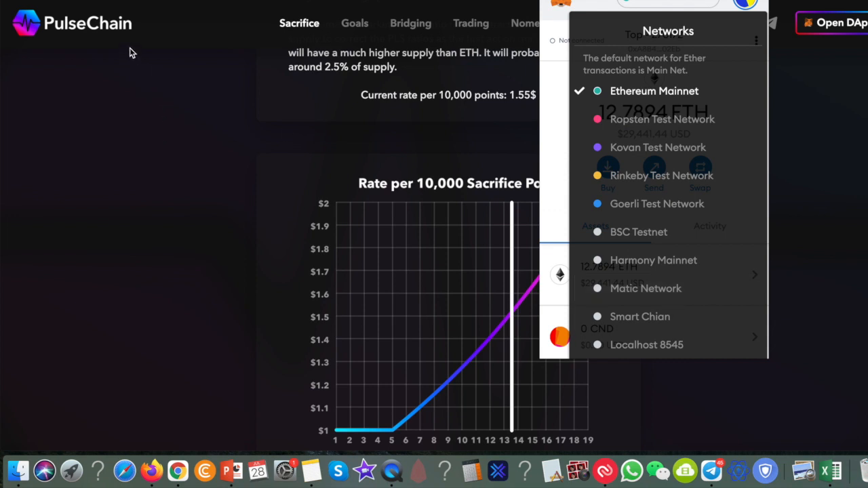
{"action": "mouse_move", "coordinate": [181, 89]}
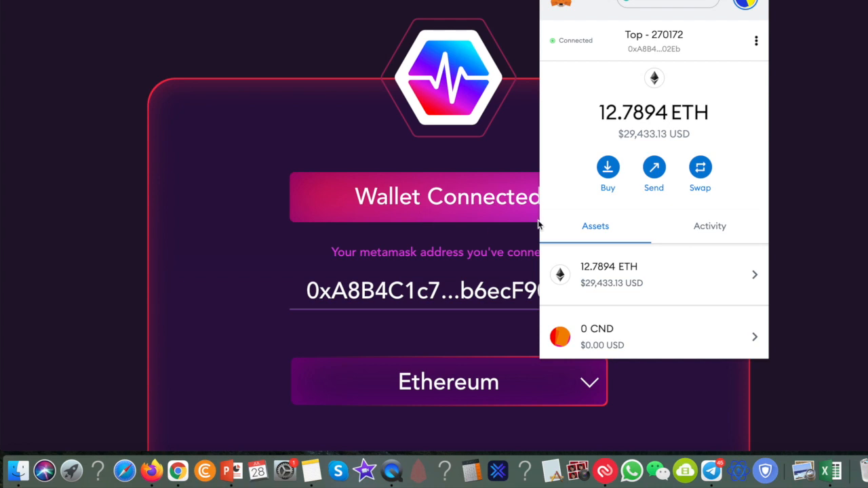
{"action": "mouse_move", "coordinate": [420, 300]}
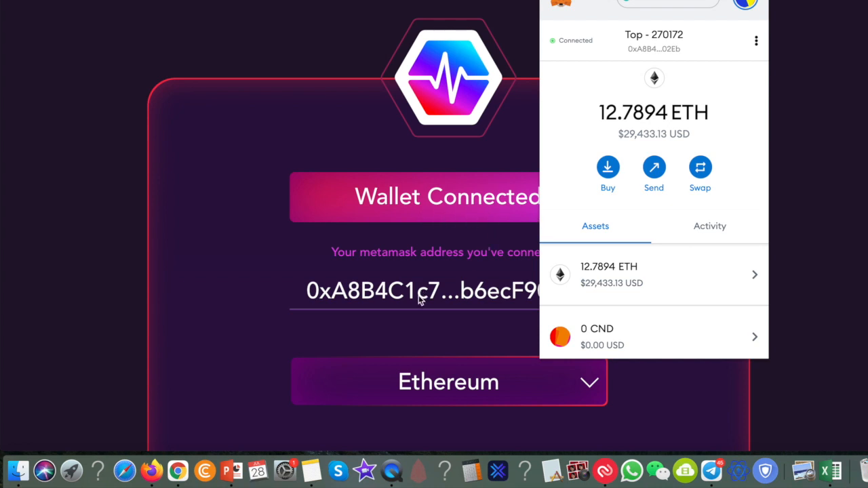
{"action": "mouse_move", "coordinate": [667, 219]}
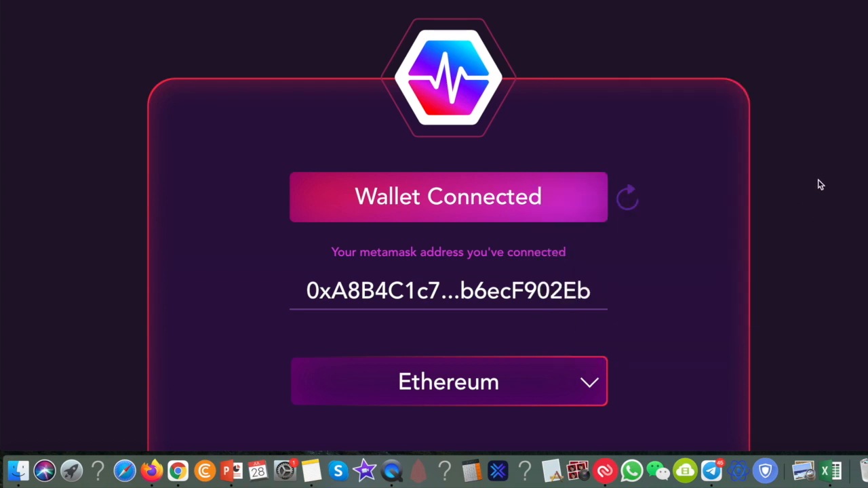
{"action": "mouse_move", "coordinate": [652, 192]}
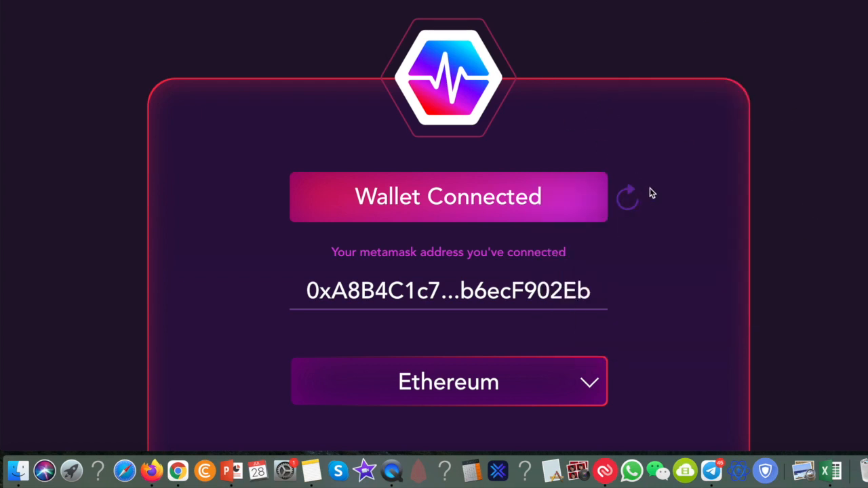
{"action": "mouse_move", "coordinate": [627, 196]}
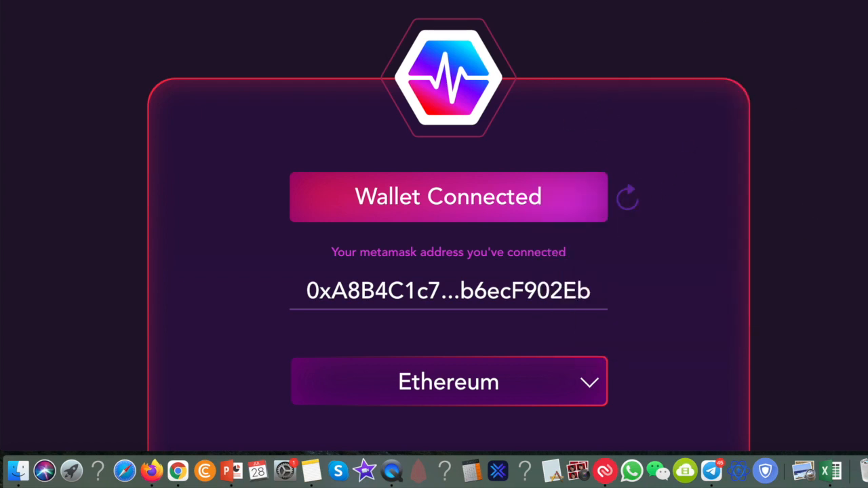
{"action": "mouse_move", "coordinate": [691, 160]}
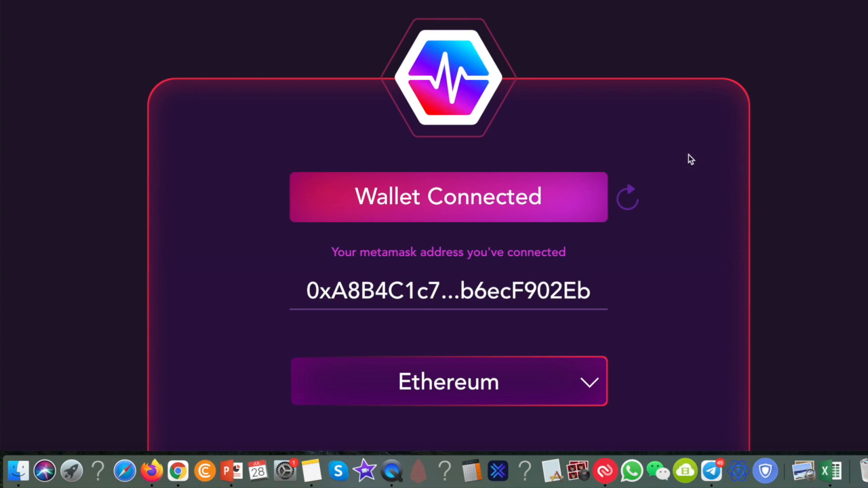
Step: Scroll the PulseChain sacrifice page and expand the Ethereum chain dropdown
{"action": "scroll", "scroll_direction": "down", "scroll_amount": 3}
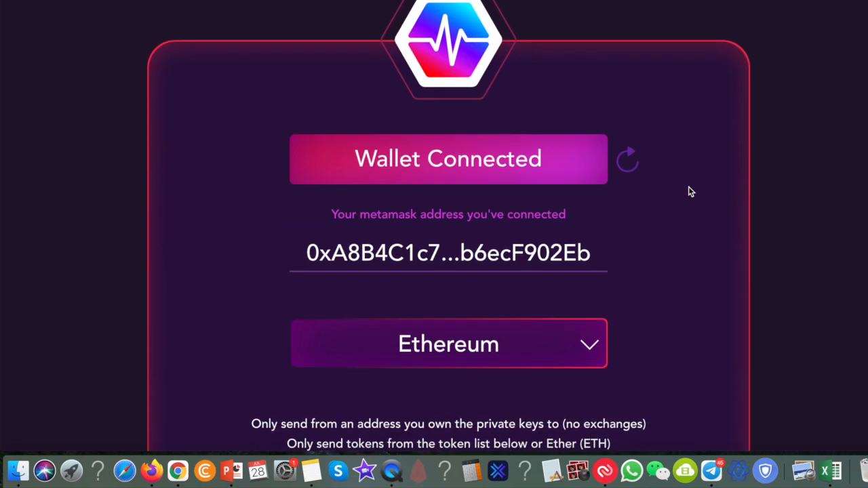
{"action": "scroll", "scroll_direction": "down", "scroll_amount": 3}
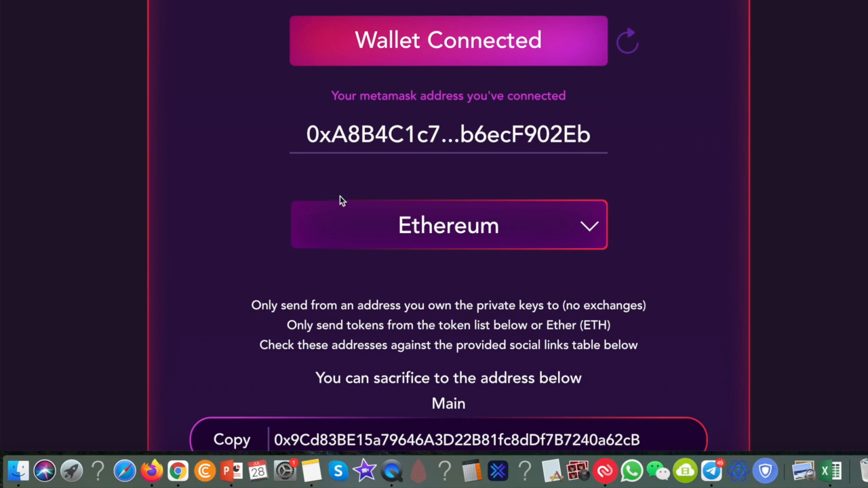
{"action": "left_click", "coordinate": [448, 225]}
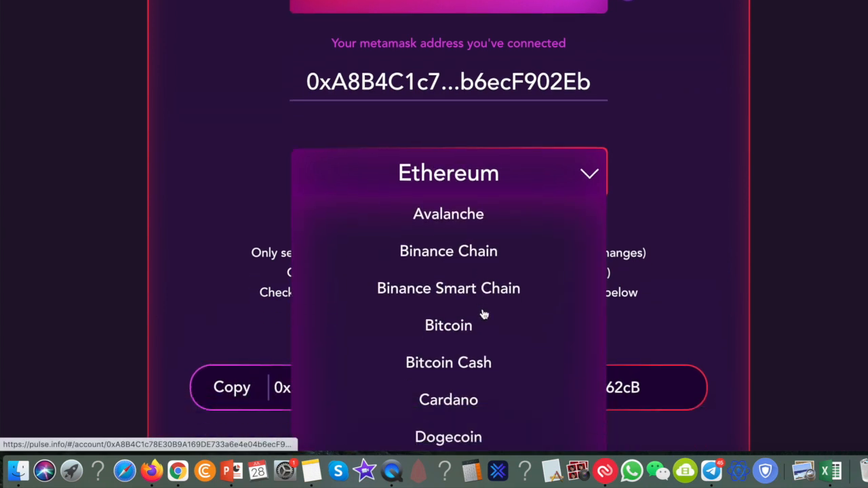
{"action": "scroll", "scroll_direction": "down", "scroll_amount": 3}
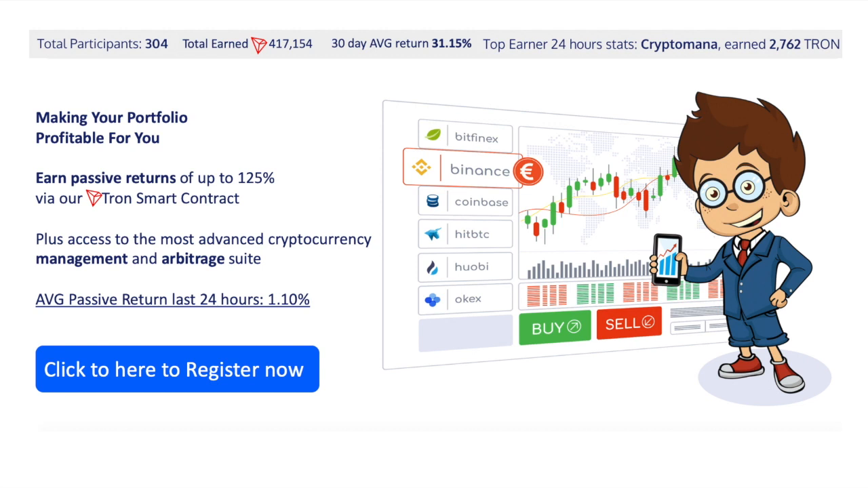
Step: Register on the Johnny Blockchain promo to reach the Instant Access sign-up page
{"action": "left_click", "coordinate": [176, 370]}
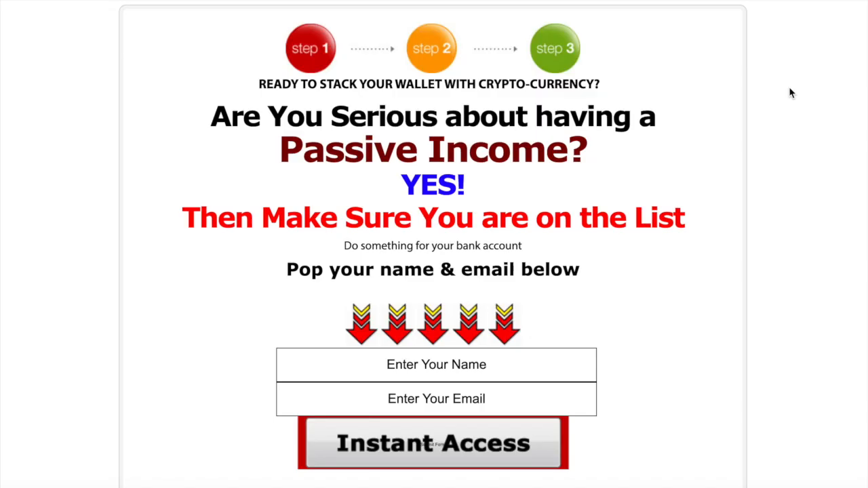